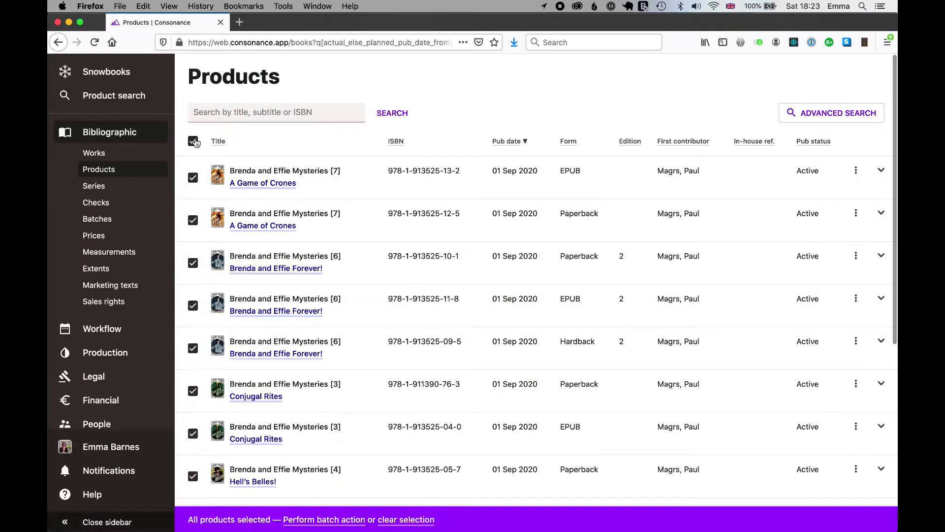
# - Start a new ONIX file batch action for the selected products, named Catalogue
pyautogui.click(324, 519)
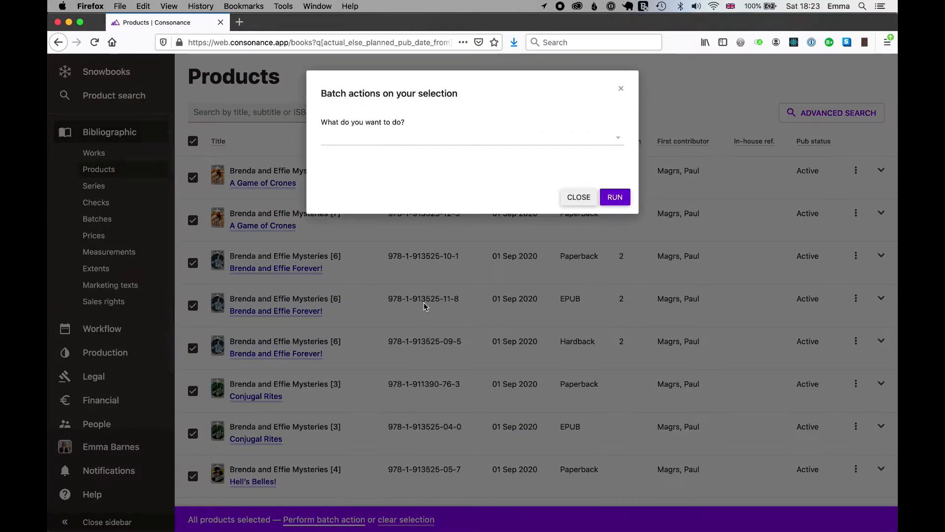
pyautogui.click(471, 138)
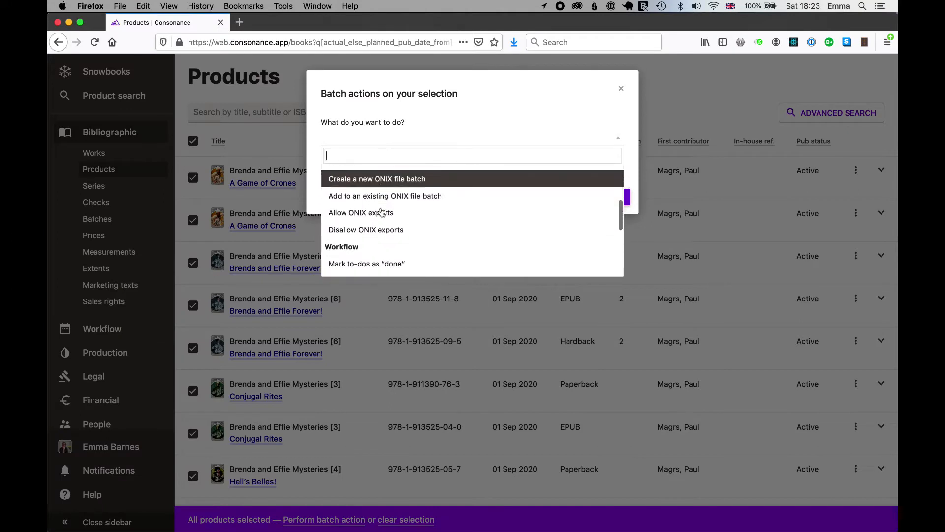
pyautogui.click(376, 178)
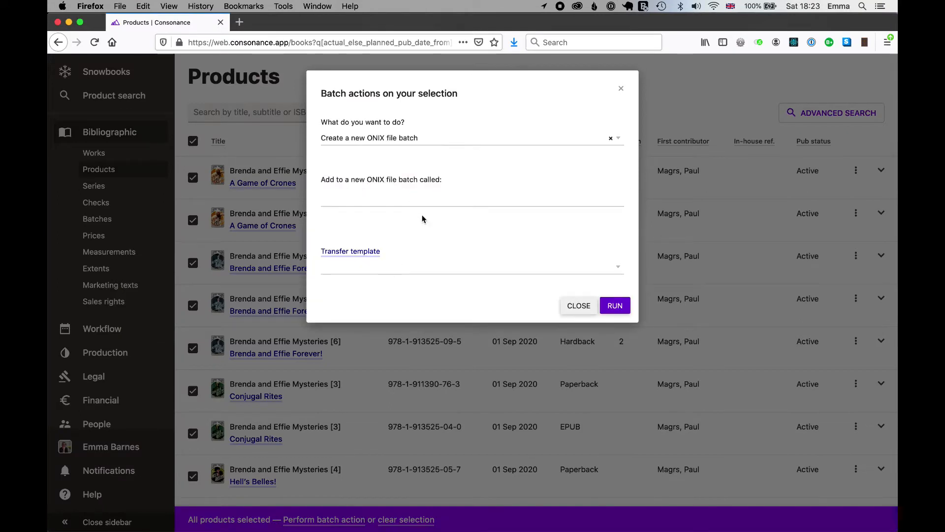
pyautogui.write('C')
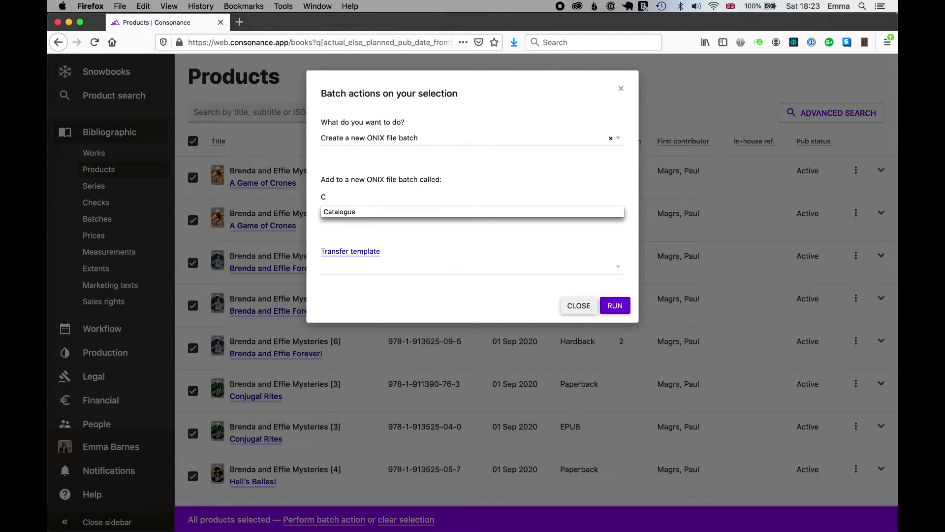
pyautogui.click(472, 212)
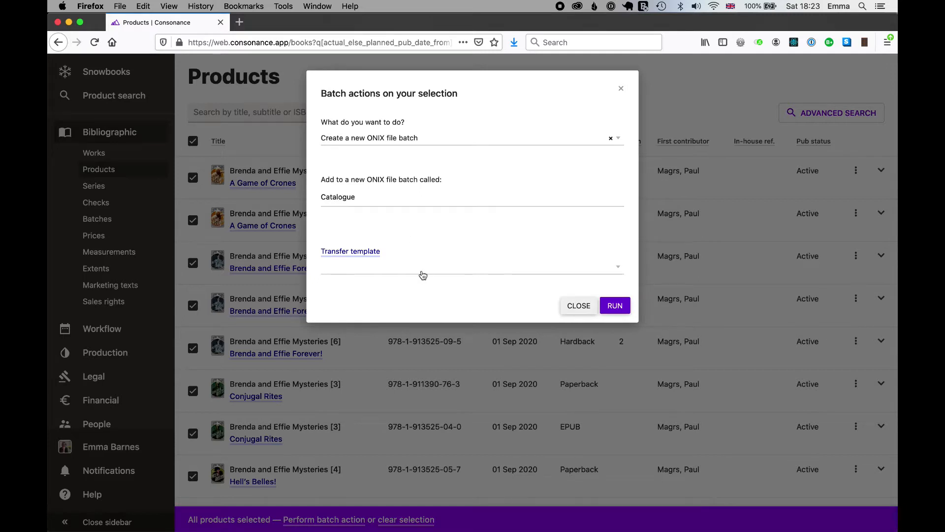
# - Choose the ONIX 2.1 transfer template and run the batch creation
pyautogui.click(471, 266)
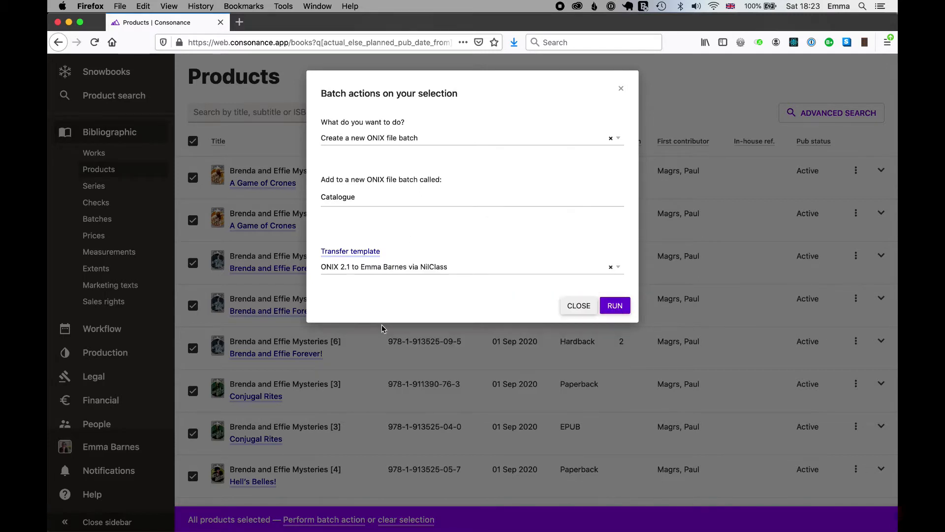
pyautogui.moveTo(476, 273)
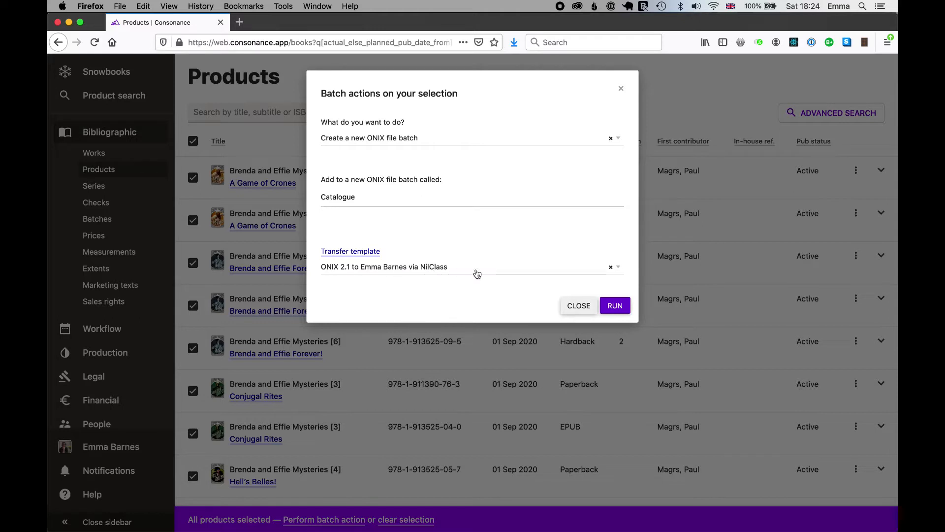
pyautogui.moveTo(494, 260)
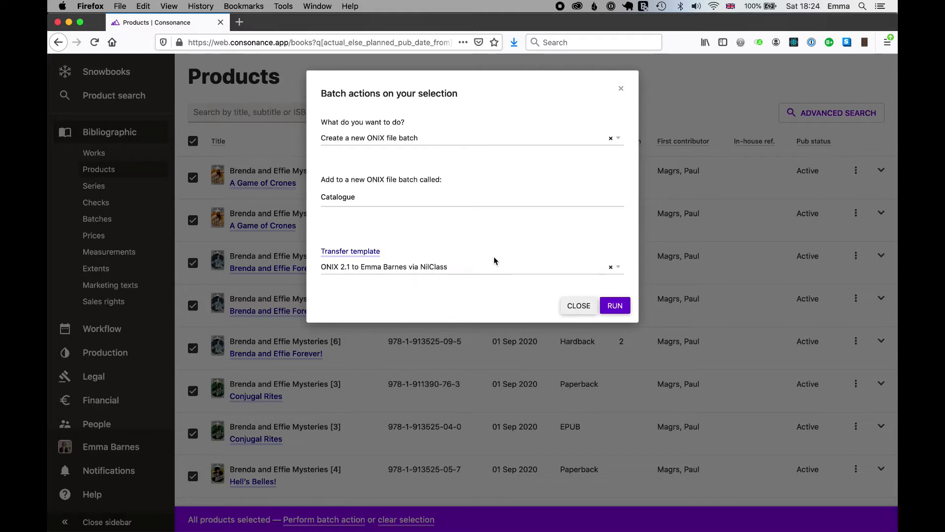
pyautogui.click(615, 305)
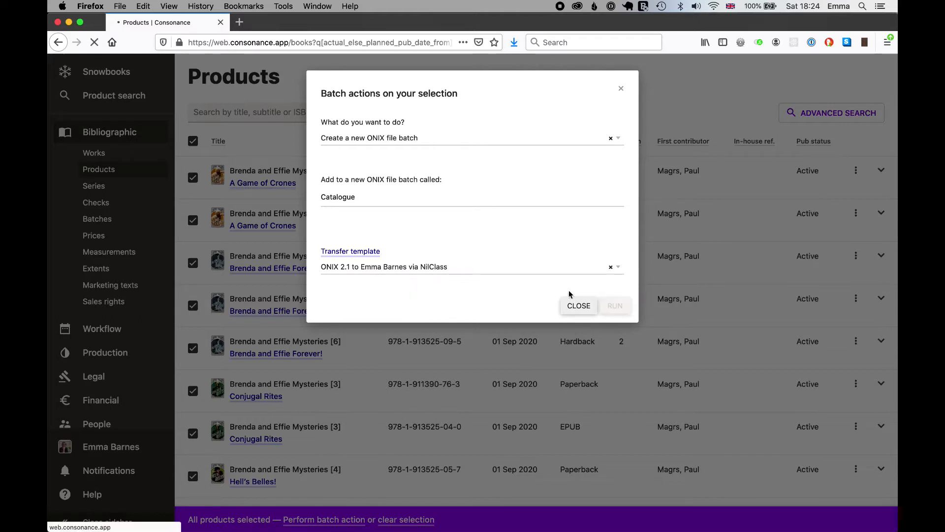
pyautogui.click(614, 305)
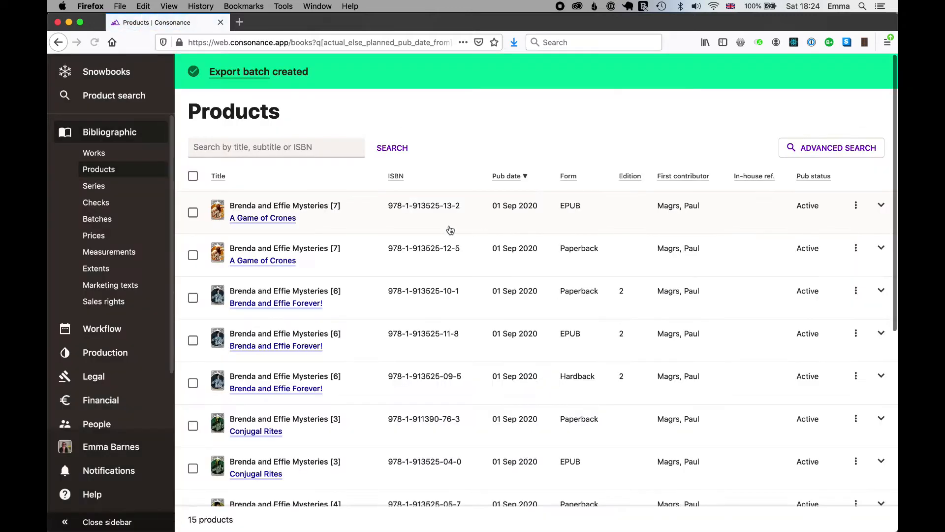
# - Open the Catalogue batch, gather its export data and create the ONIX file
pyautogui.click(238, 72)
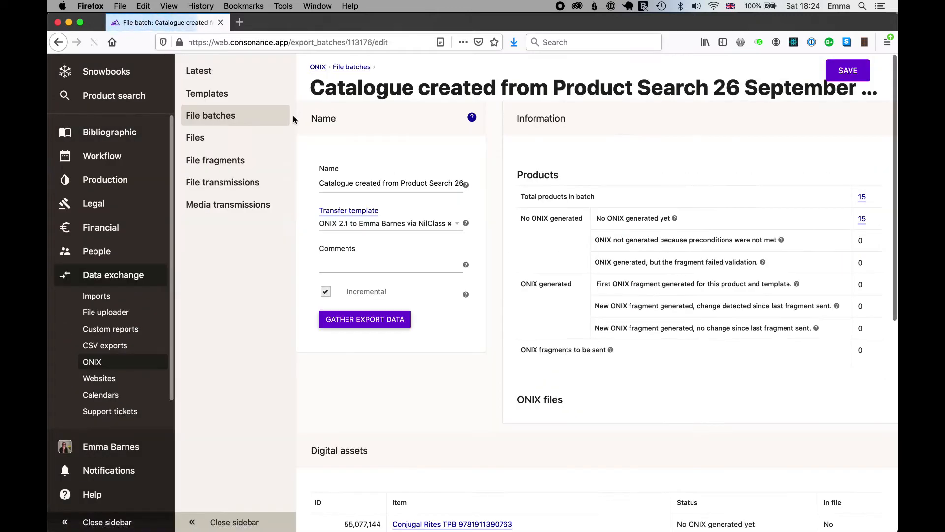
pyautogui.click(364, 319)
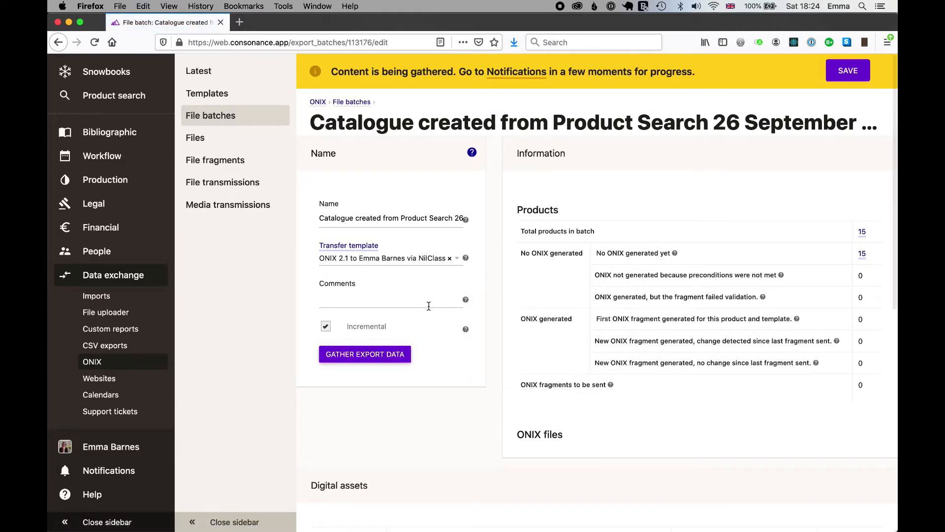
pyautogui.moveTo(181, 464)
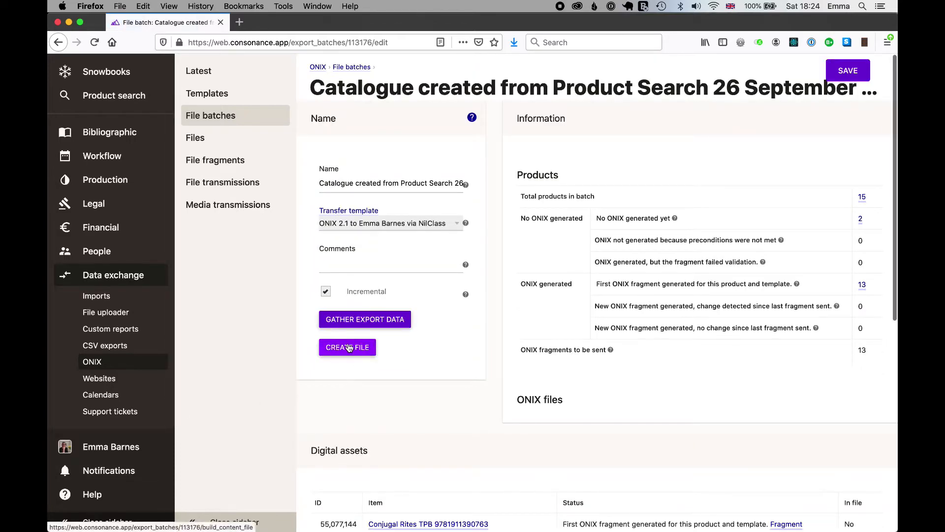
pyautogui.click(347, 346)
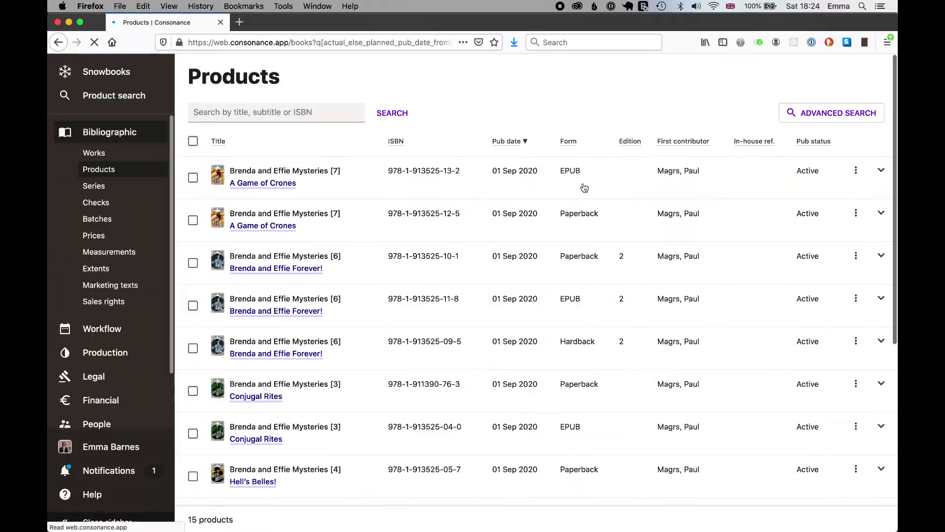
# - Add all 15 selected products to a new batch named catalogue and open it
pyautogui.click(193, 141)
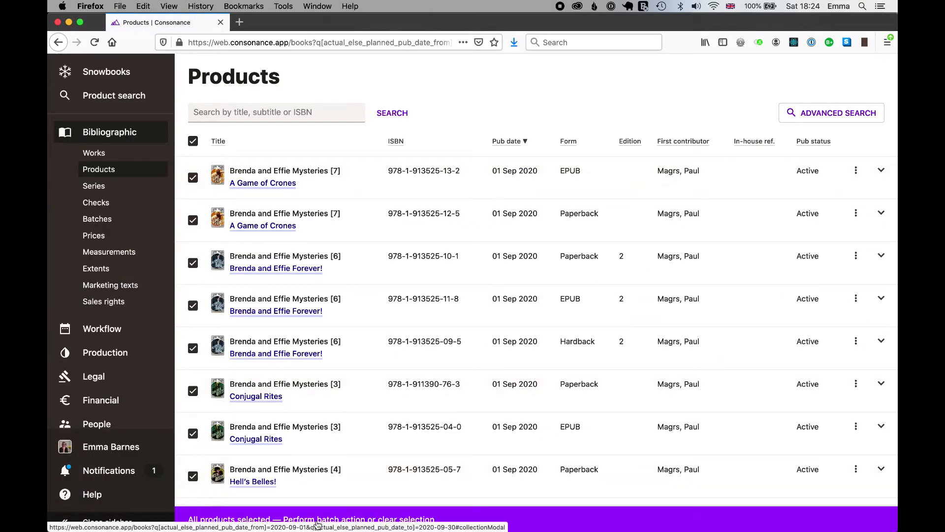
pyautogui.click(324, 518)
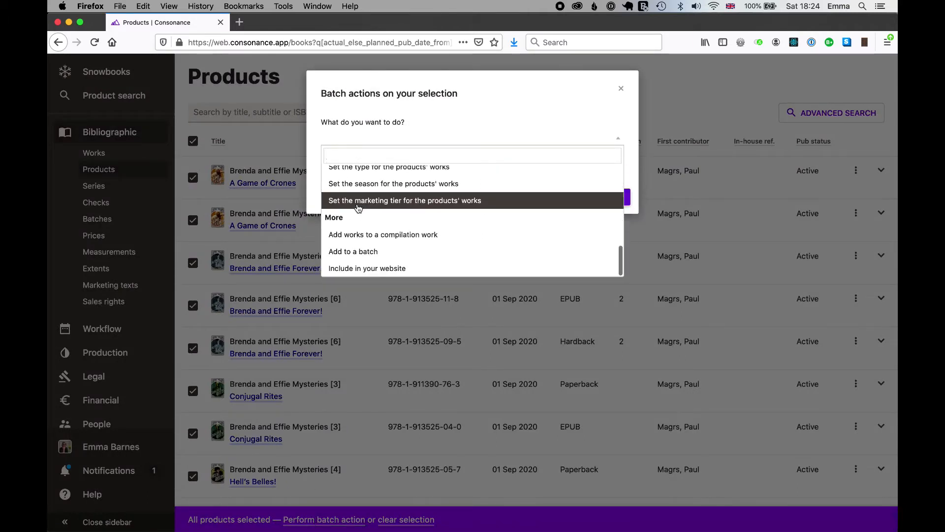
pyautogui.click(352, 251)
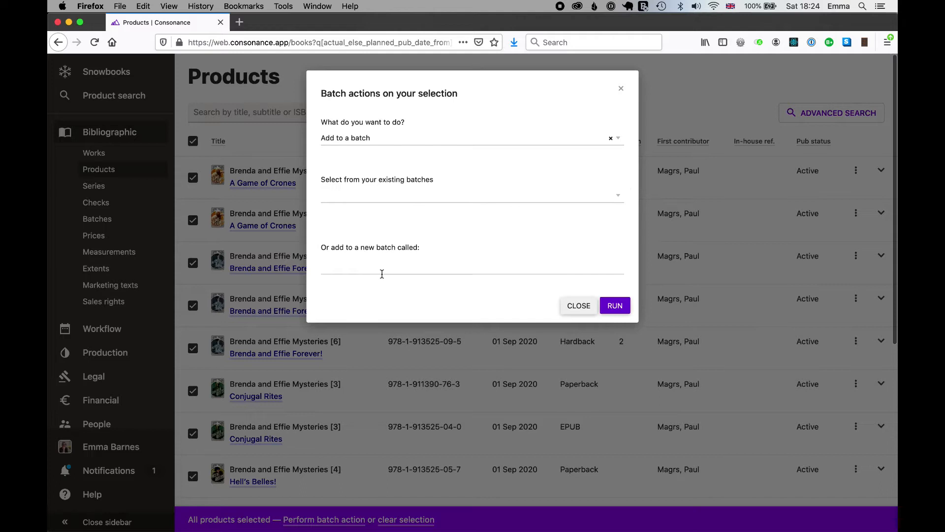
pyautogui.write('catalogue')
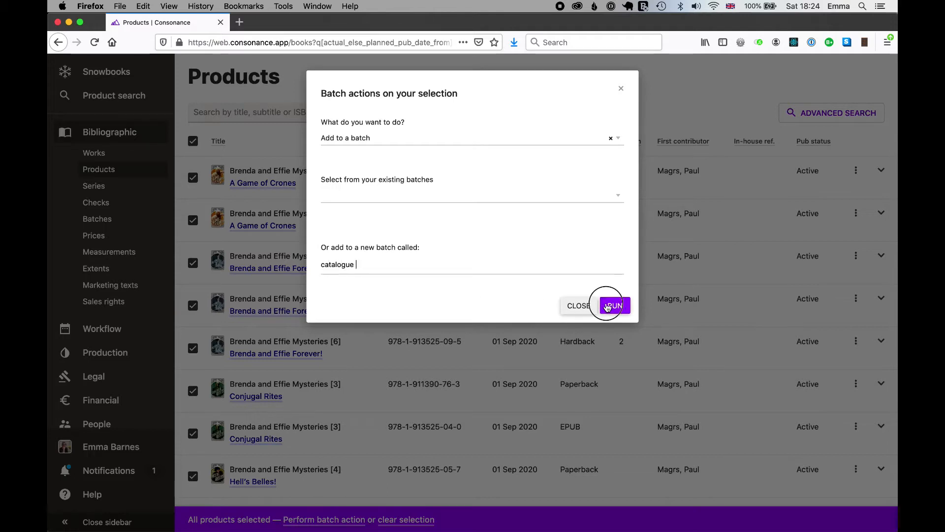
pyautogui.click(612, 305)
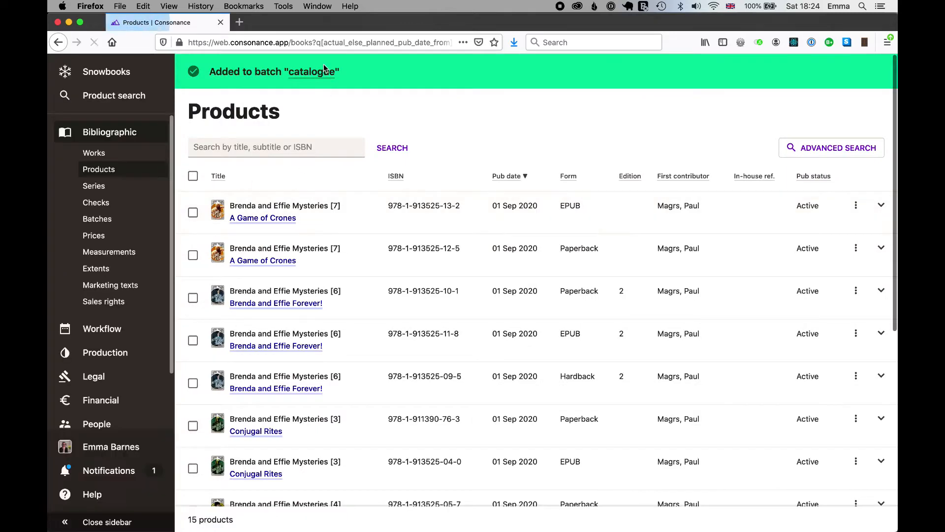
pyautogui.click(319, 72)
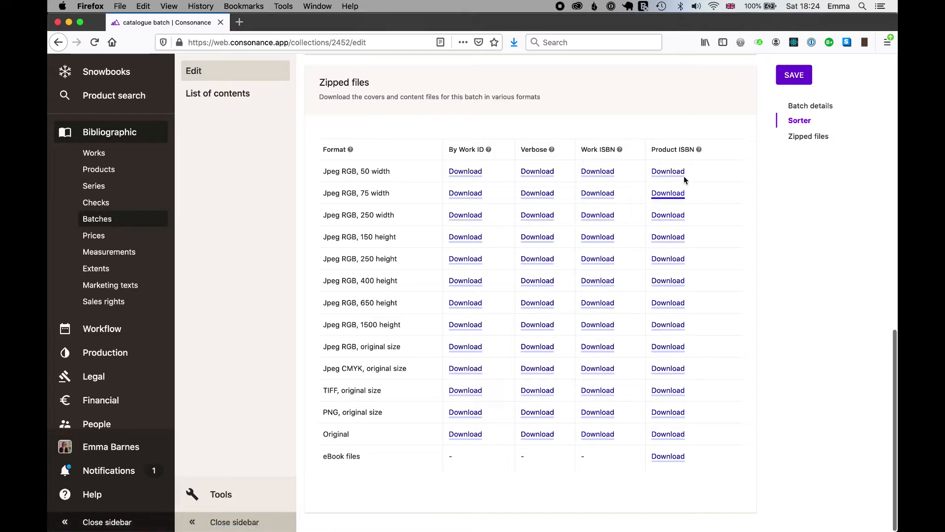
pyautogui.moveTo(684, 161)
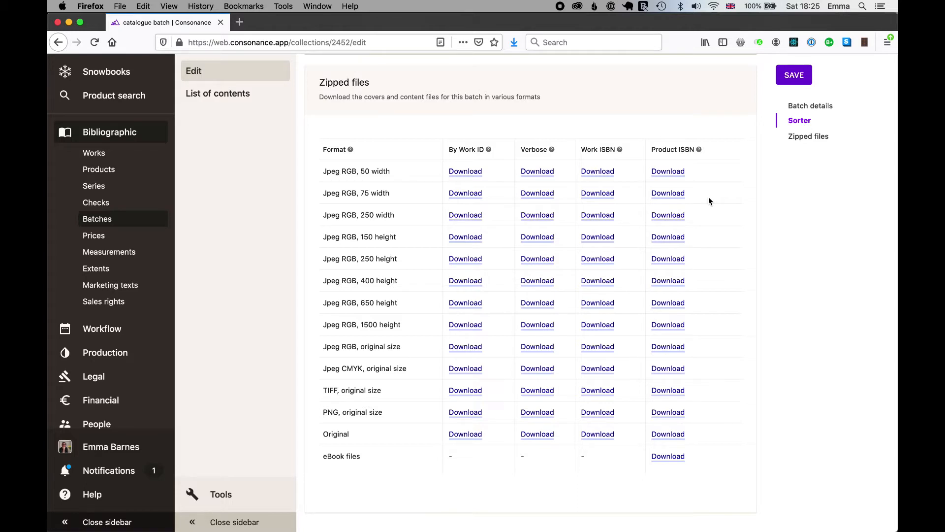
pyautogui.moveTo(694, 236)
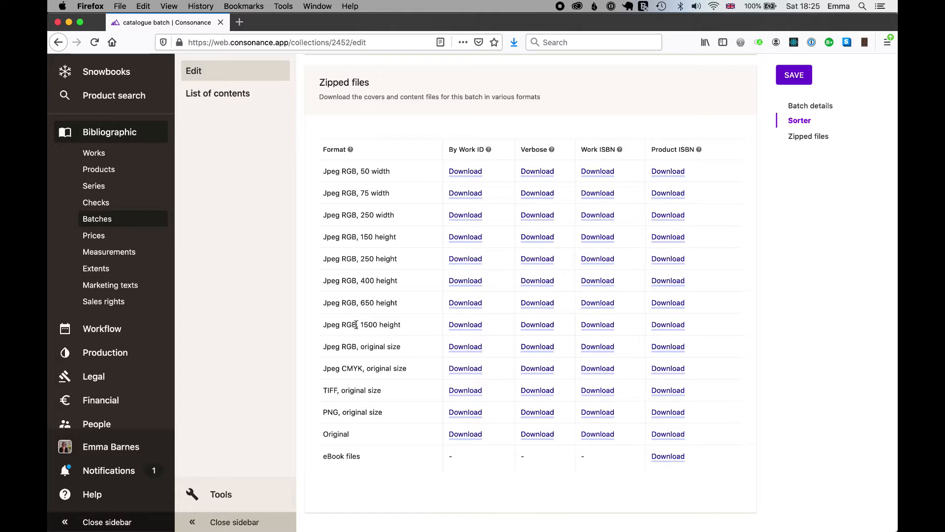
pyautogui.moveTo(414, 324)
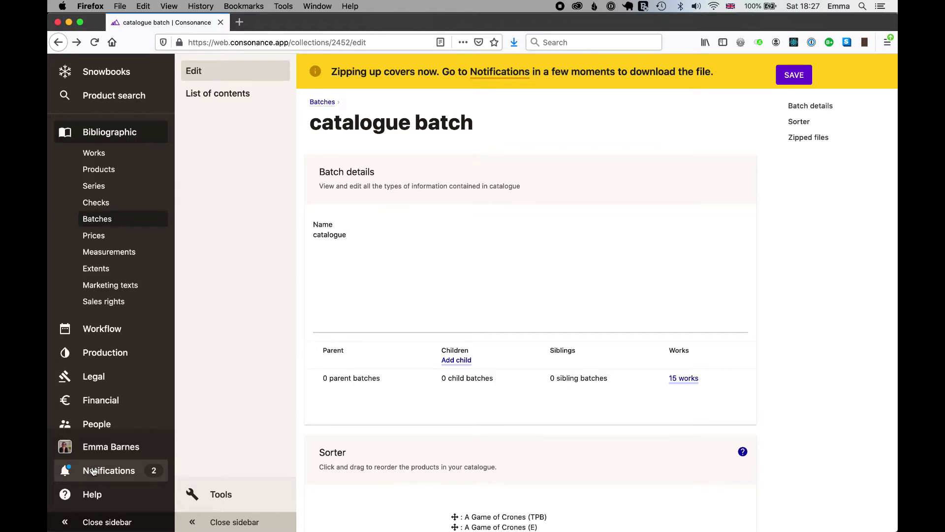
# - Reach the generated ONIX 2.1 file via Notifications and bring up its link options
pyautogui.click(108, 471)
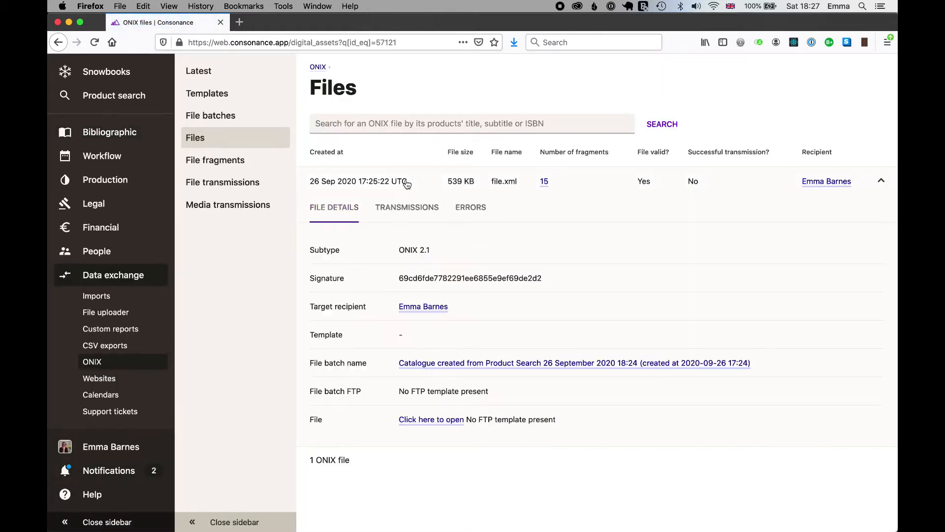
pyautogui.rightClick(430, 419)
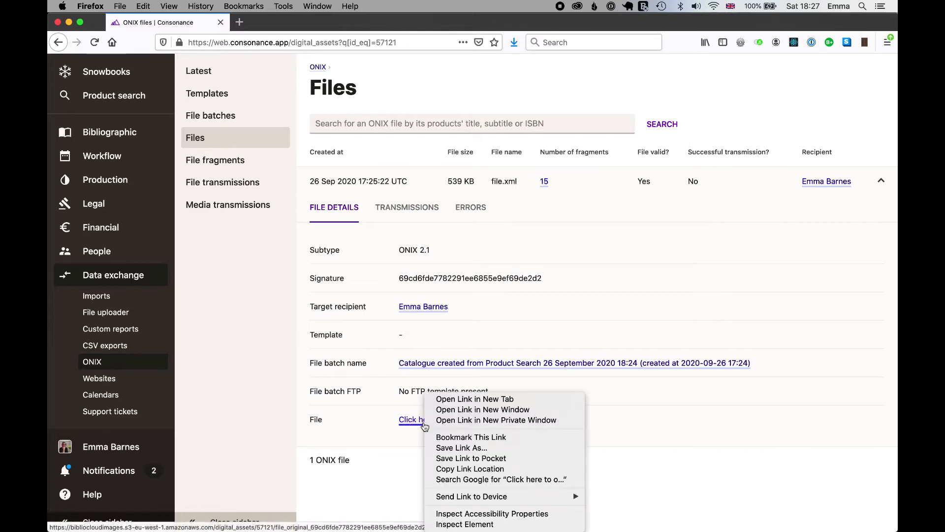
pyautogui.moveTo(461, 447)
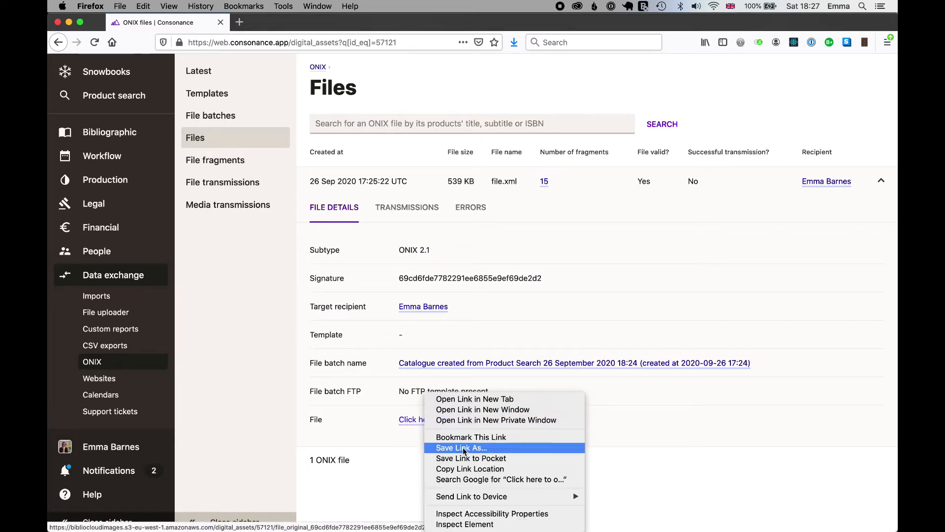
# - Save the linked ONIX XML into the catalogue folder under its original name, replacing the old copy
pyautogui.click(460, 447)
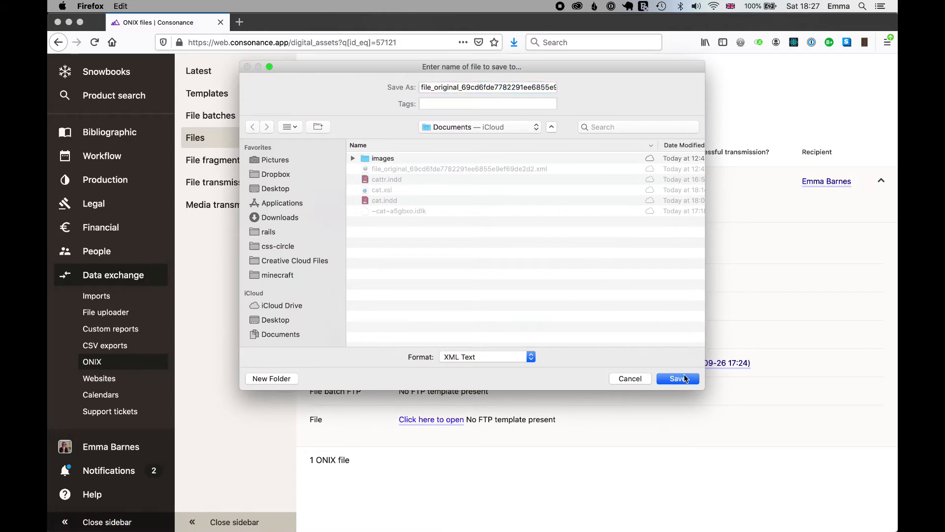
pyautogui.click(677, 378)
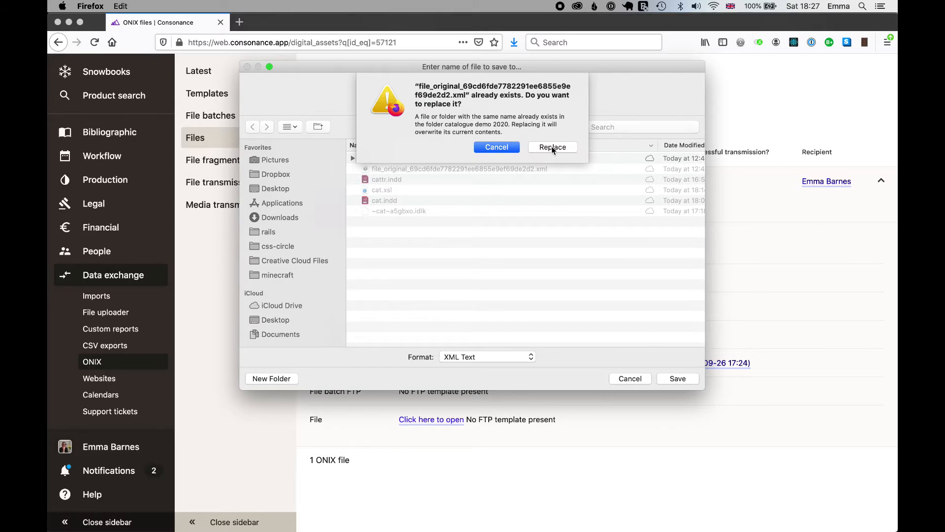
pyautogui.click(551, 147)
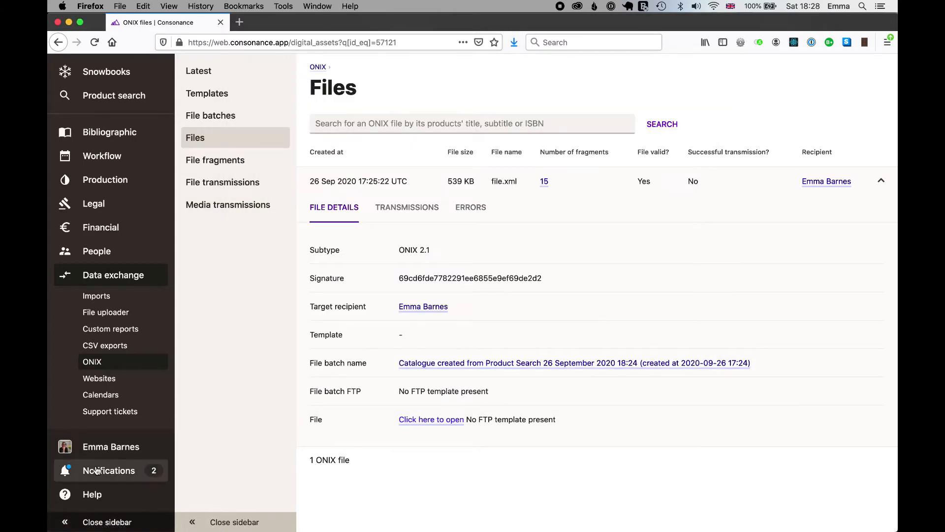
# - Download the catalogue cover assets from Notifications and unpack the zip of 15 JPEGs
pyautogui.click(108, 471)
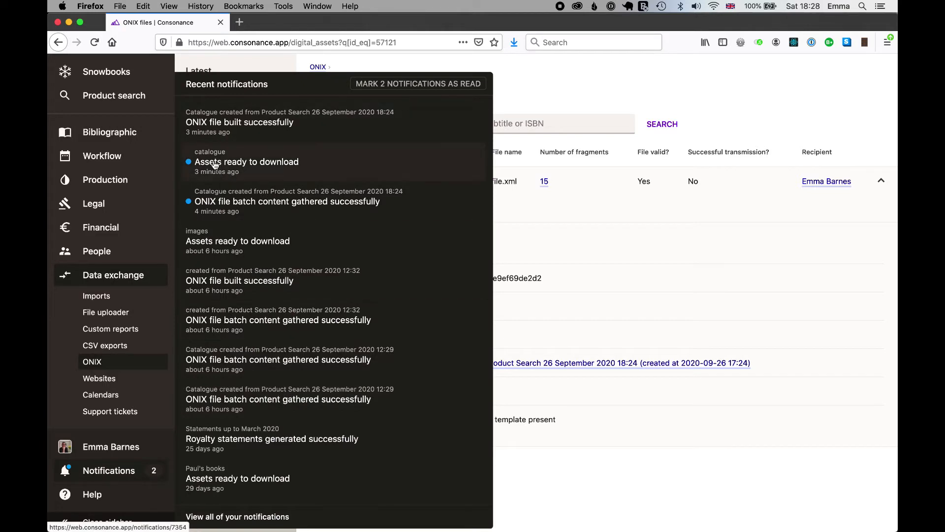
pyautogui.click(247, 161)
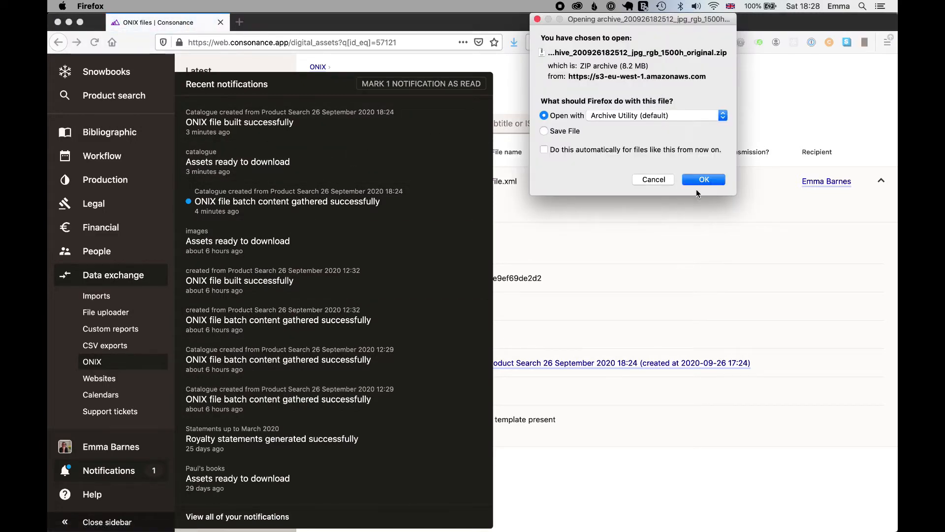
pyautogui.click(702, 179)
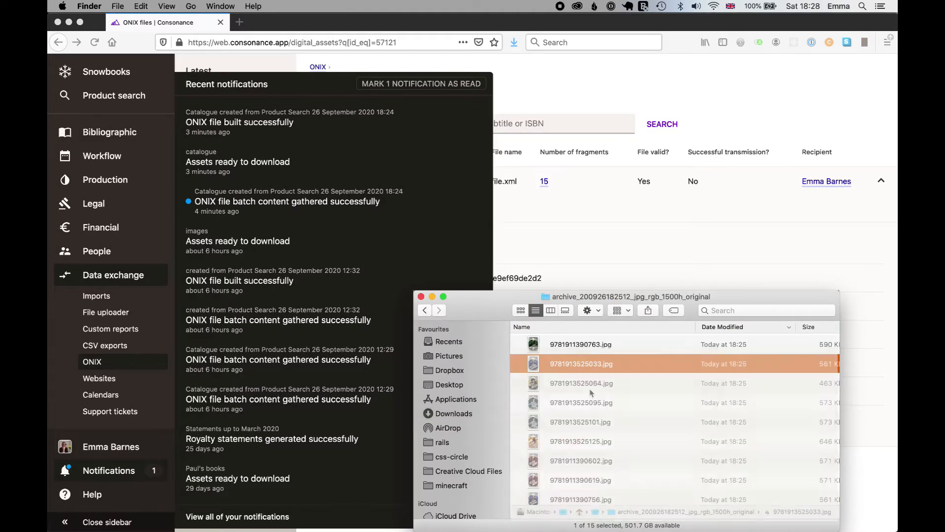
pyautogui.scroll(-3)
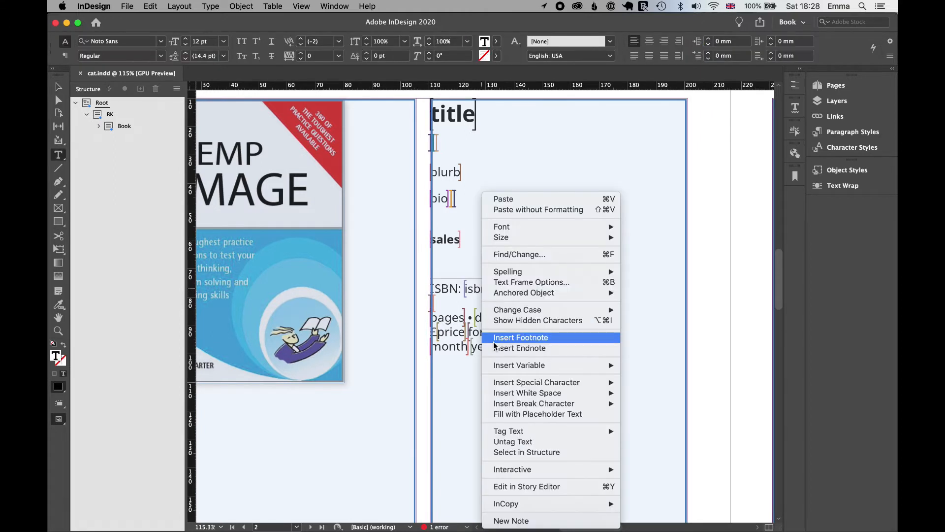
pyautogui.moveTo(577, 492)
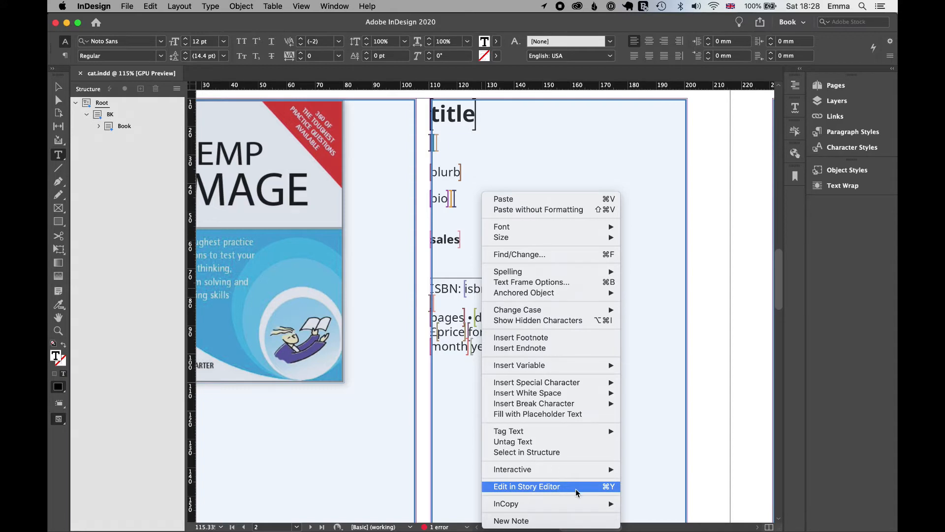
pyautogui.click(525, 485)
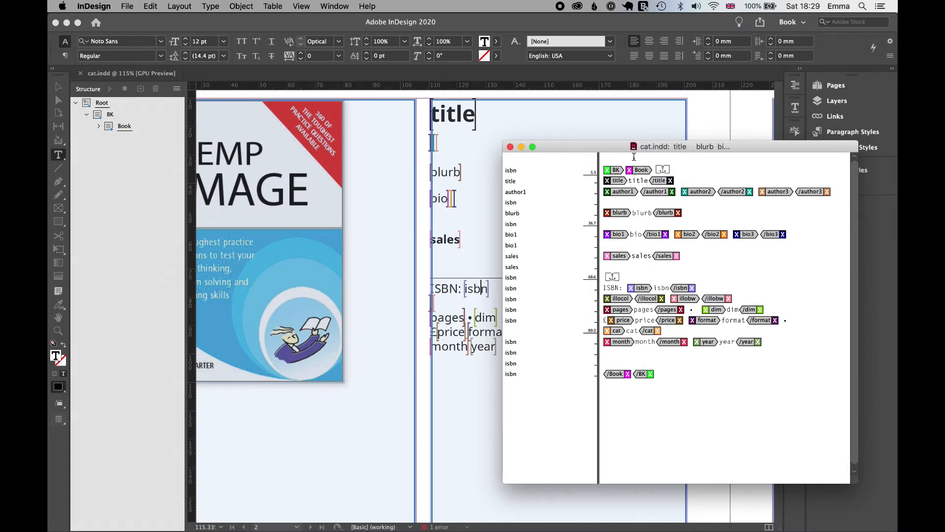
pyautogui.moveTo(577, 228)
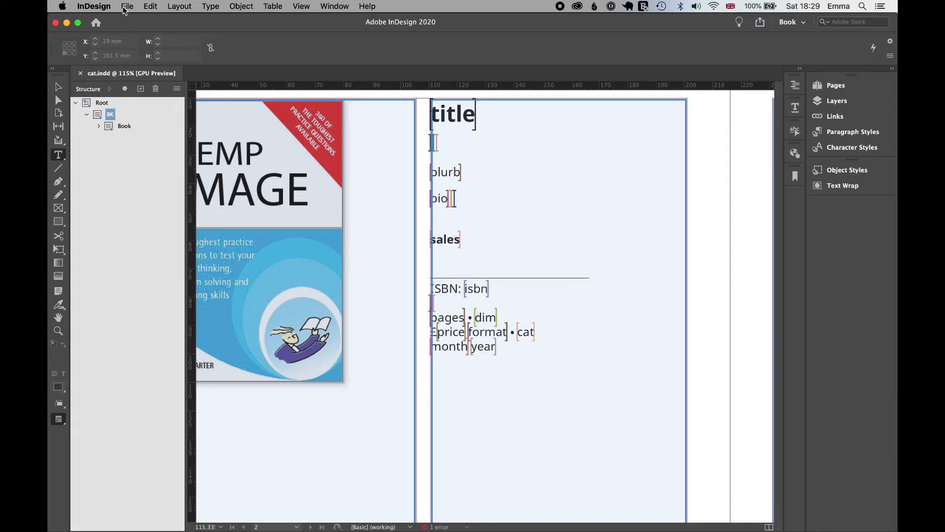
# - Begin an XML import of the ONIX file with Apply XSLT using a stylesheet chosen from disk
pyautogui.click(127, 6)
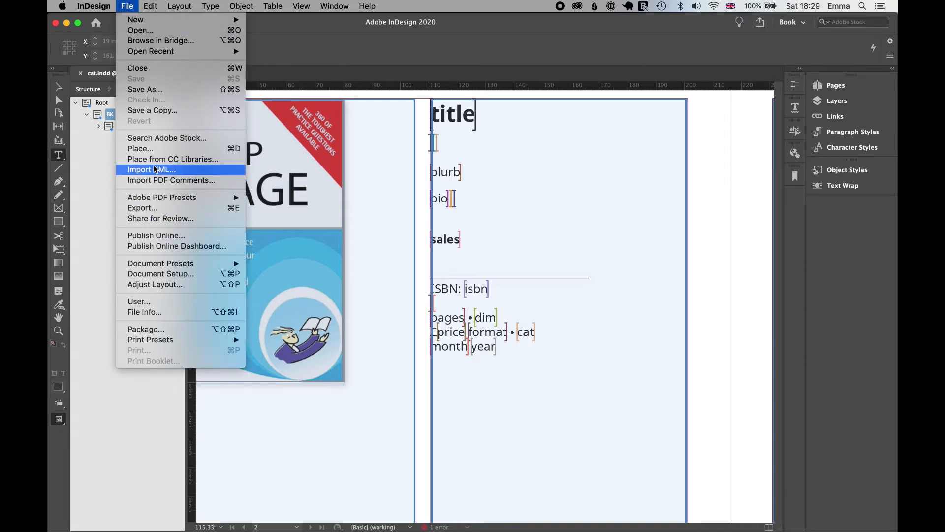
pyautogui.click(150, 169)
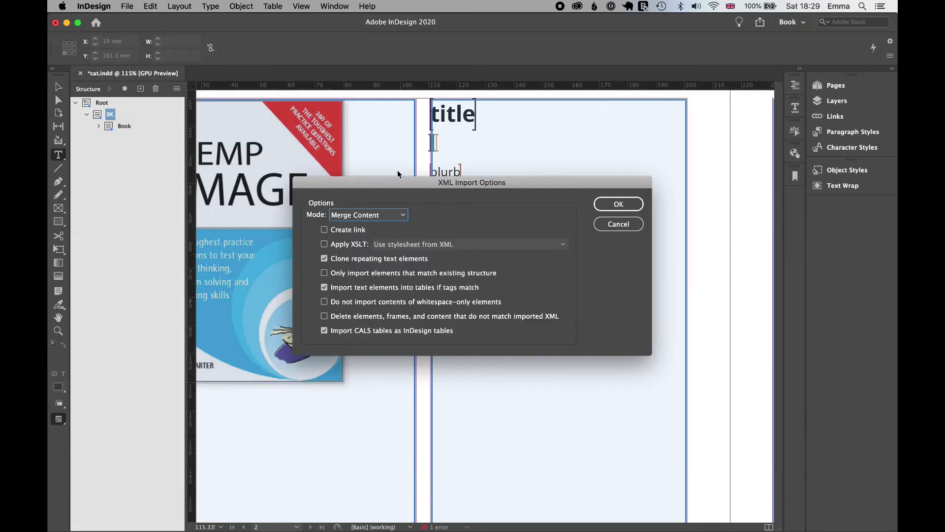
pyautogui.click(324, 244)
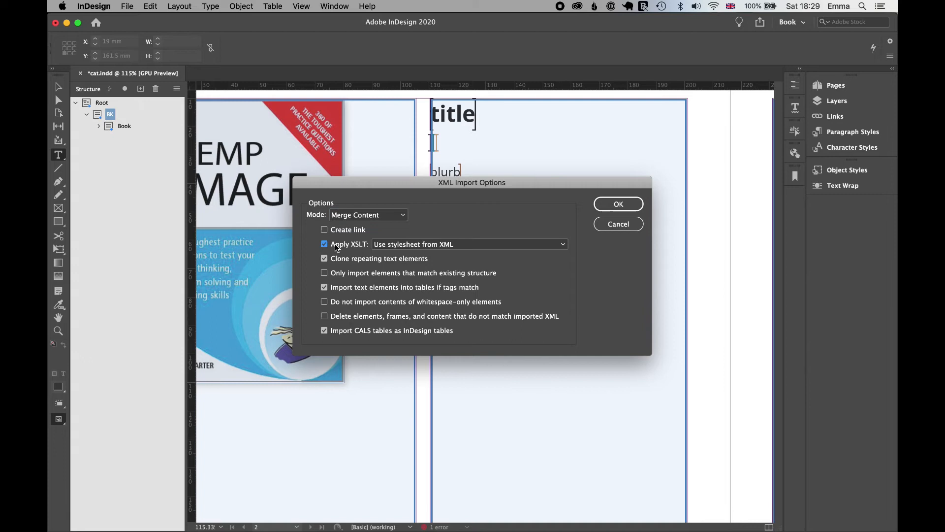
pyautogui.click(468, 244)
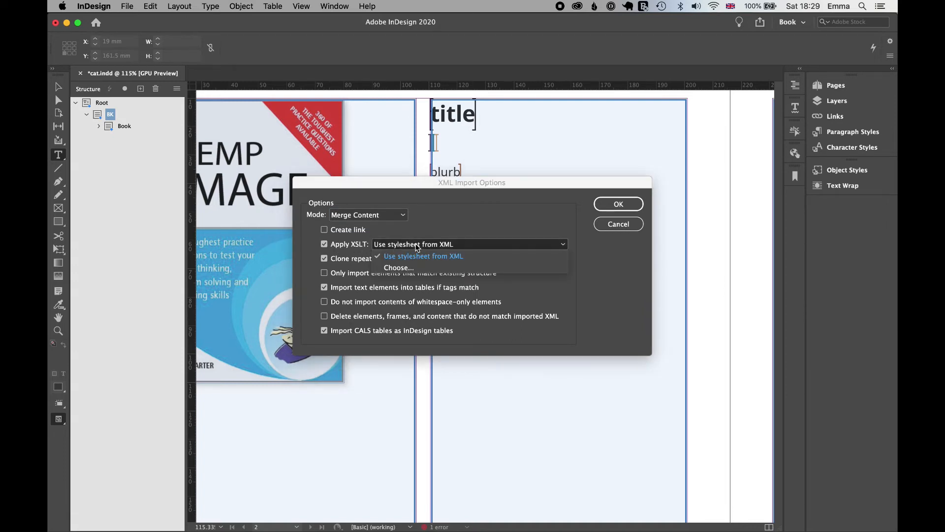
pyautogui.click(398, 267)
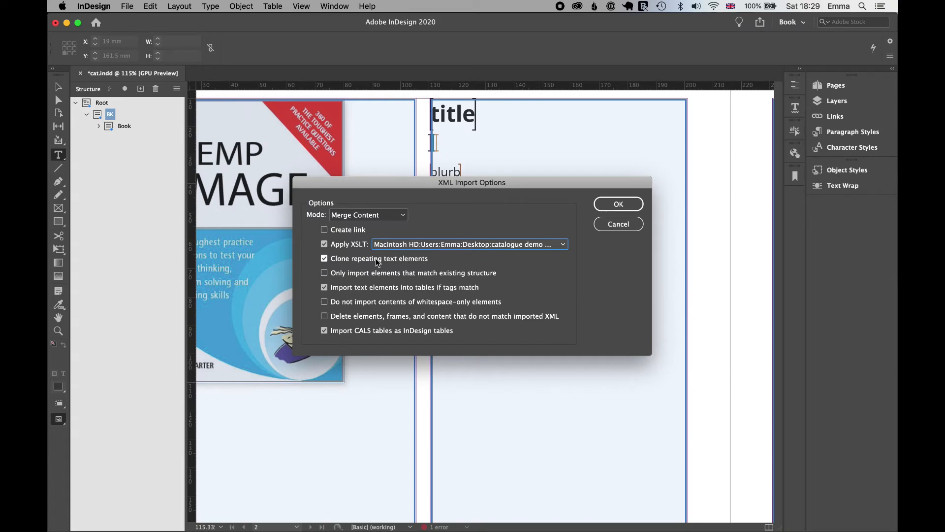
# - Skip whitespace-only elements and confirm the XML import options
pyautogui.click(324, 301)
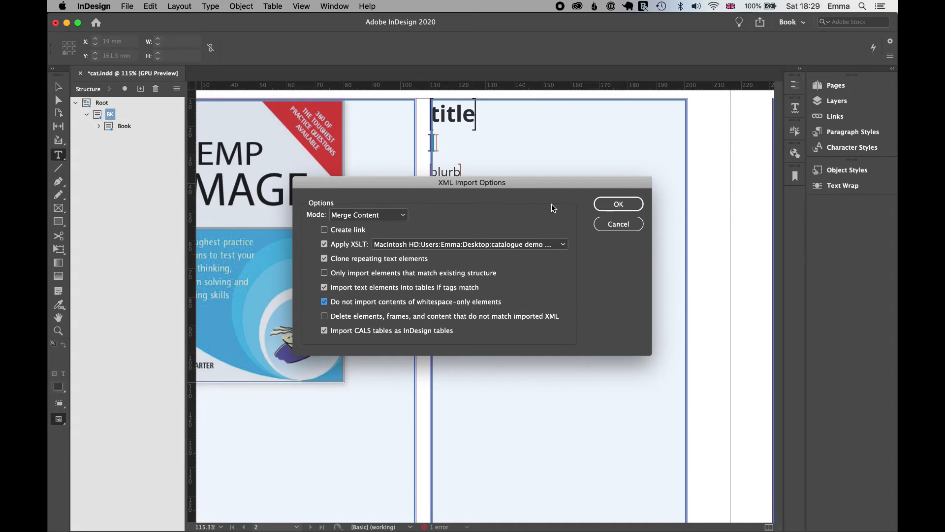
pyautogui.moveTo(439, 303)
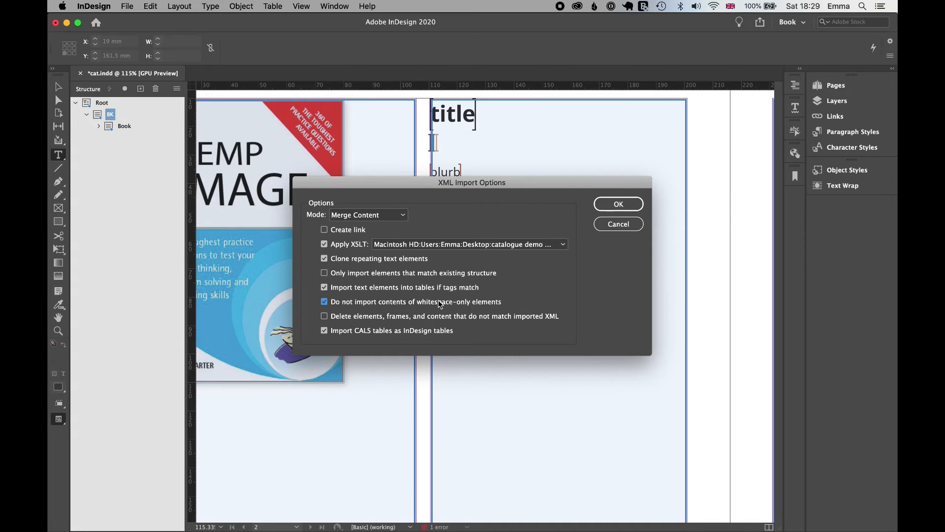
pyautogui.click(617, 204)
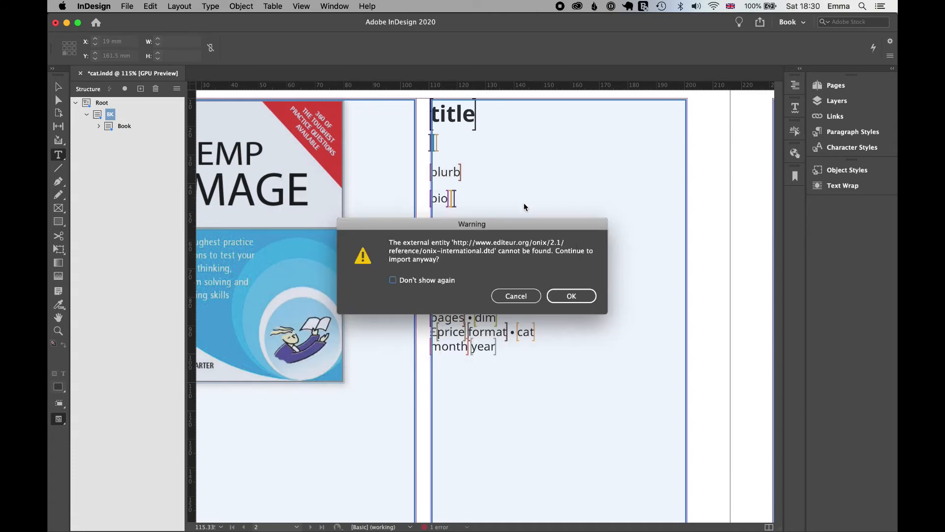
# - Continue past the missing-DTD warning so the 15 books' titles, blurbs and covers flow into the pages
pyautogui.click(570, 295)
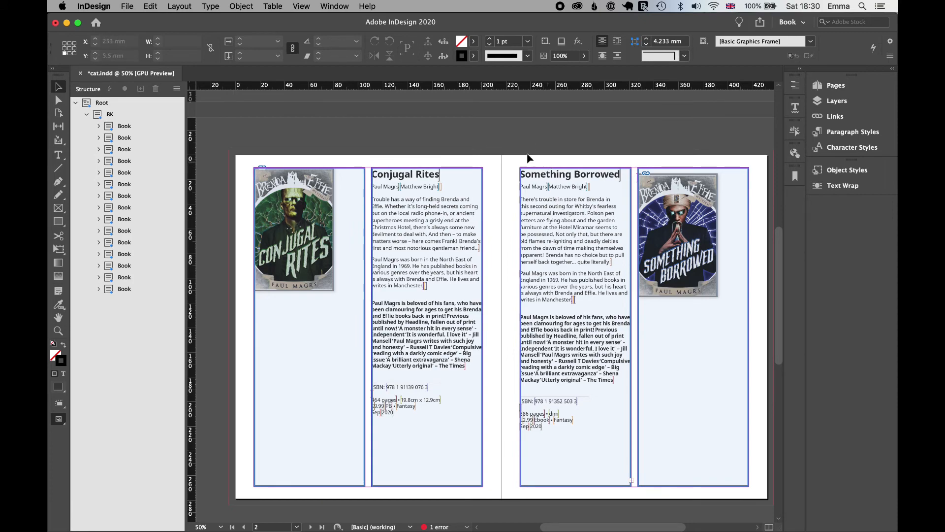
pyautogui.scroll(-3)
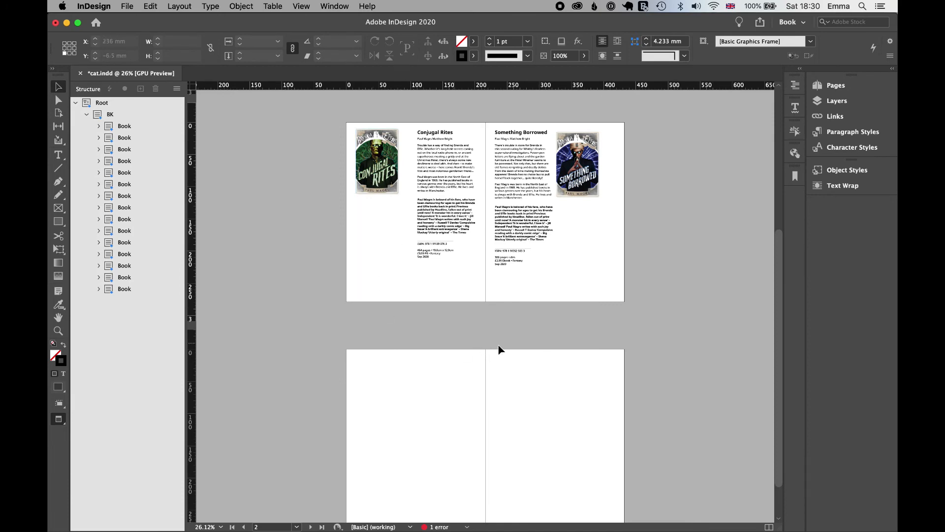
pyautogui.scroll(-3)
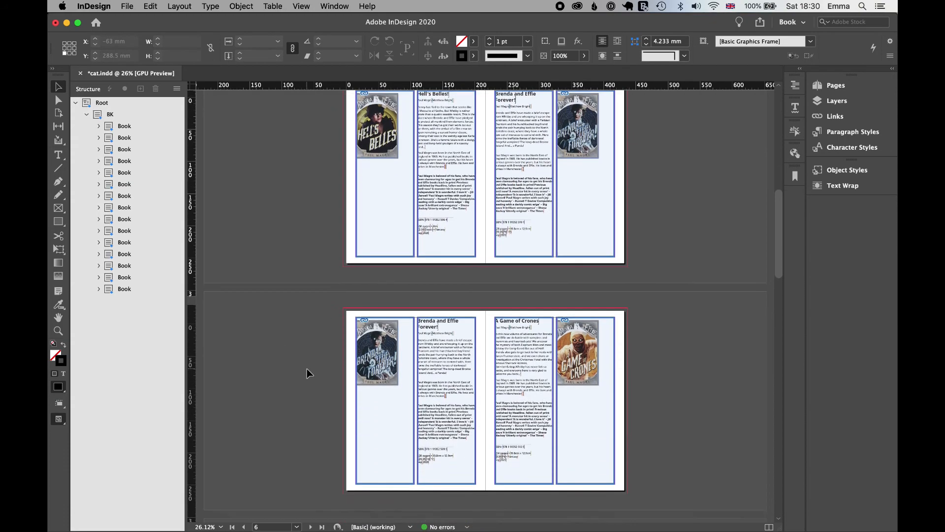
pyautogui.scroll(-3)
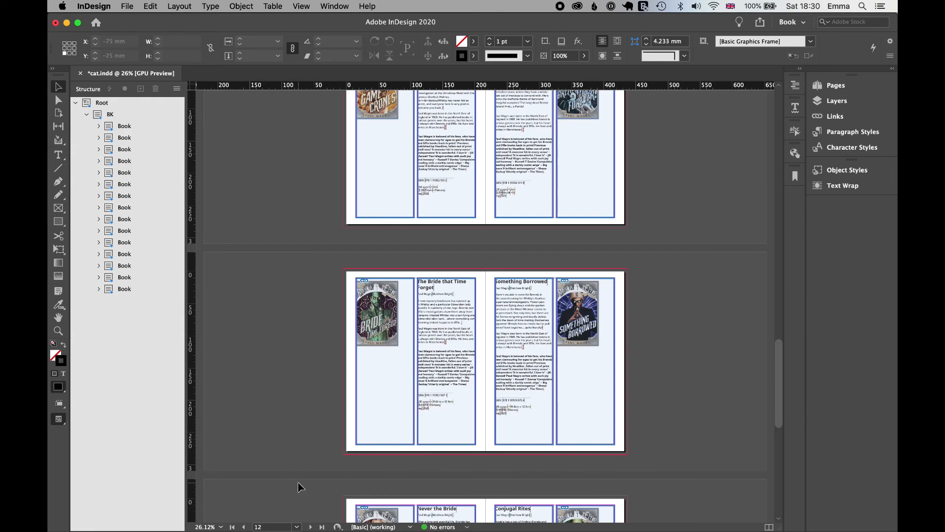
pyautogui.scroll(-3)
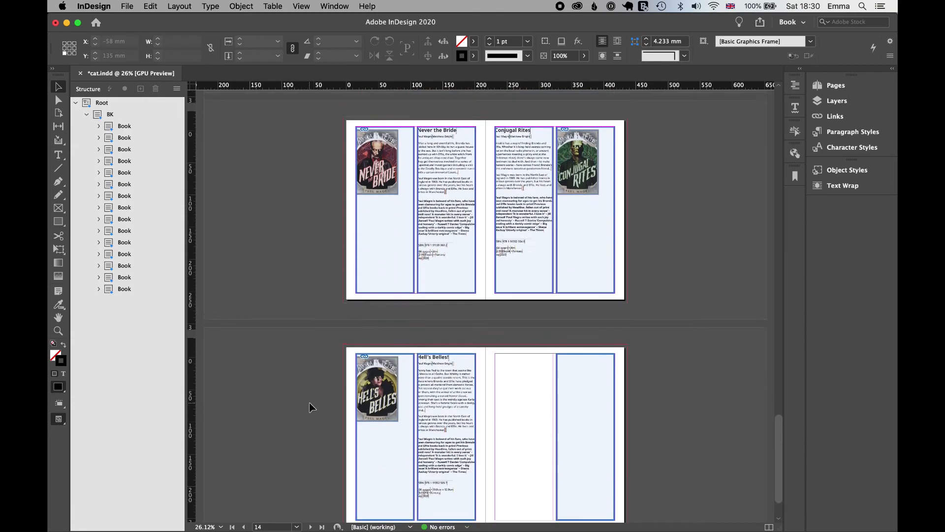